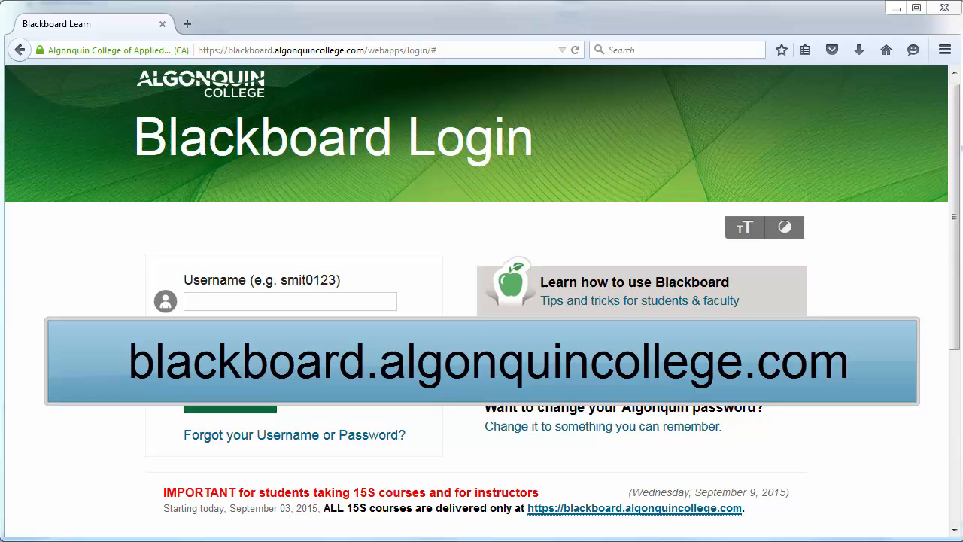
Step: Log in to the Algonquin College Blackboard account with the username and password
click(290, 301)
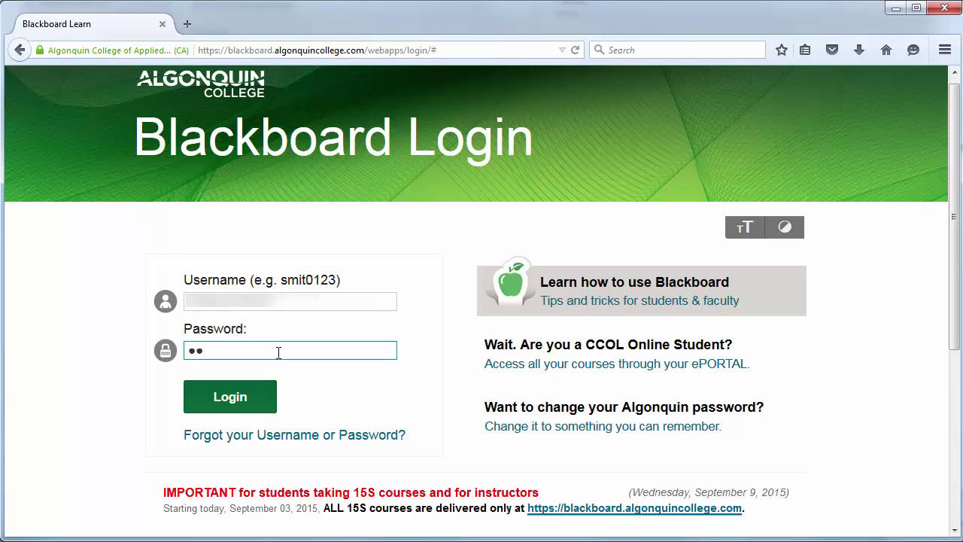
text(password)
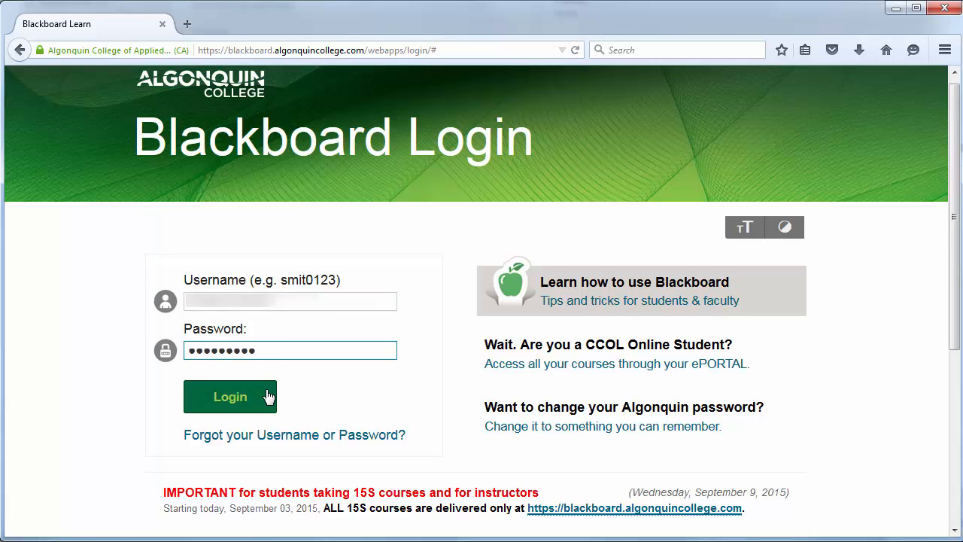
click(229, 397)
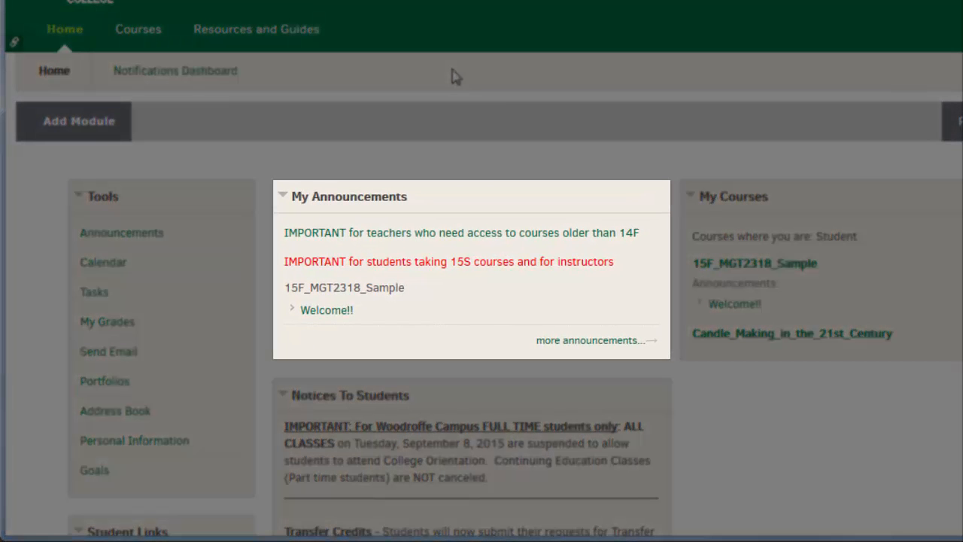
mouse_move(632, 103)
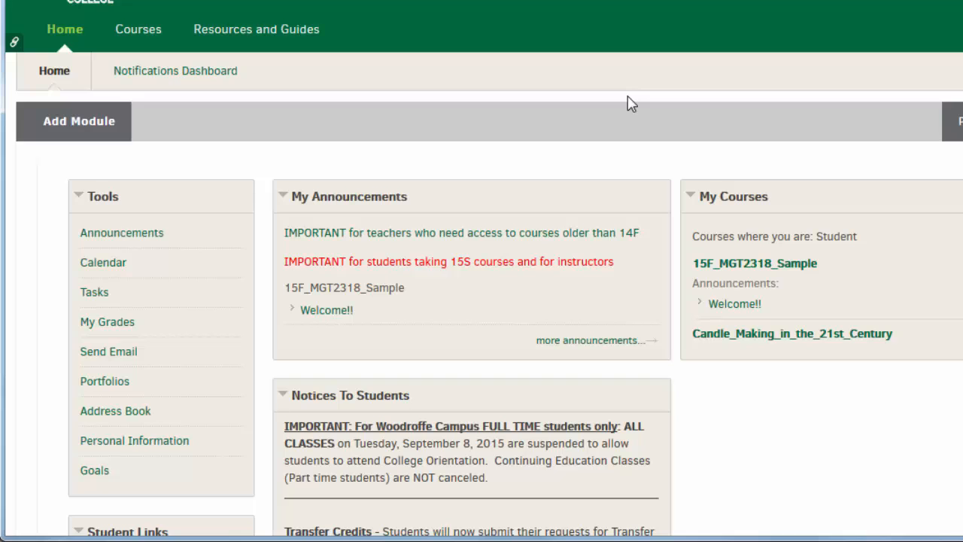
Step: Read through Notices To Students, then view the two enrolled courses on the Courses tab
scroll(down, 3)
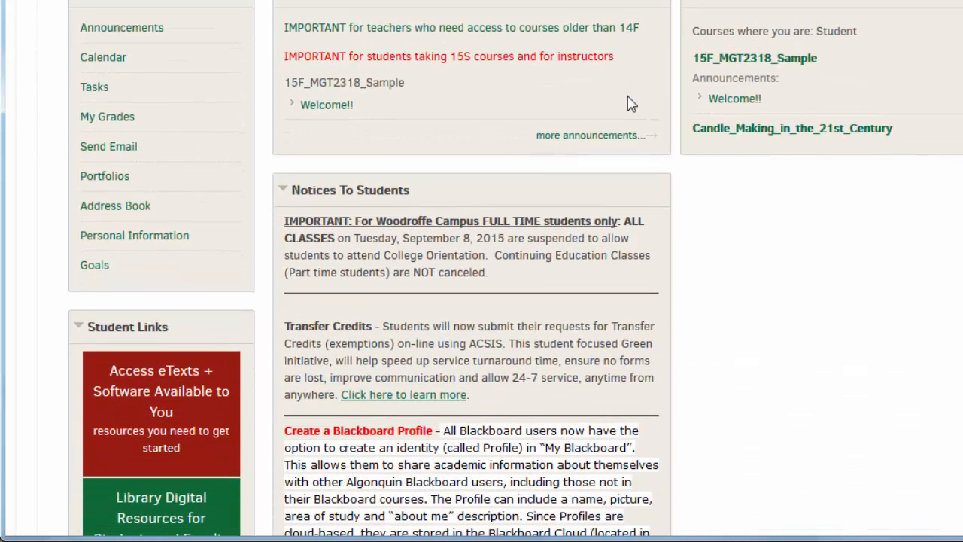
scroll(down, 3)
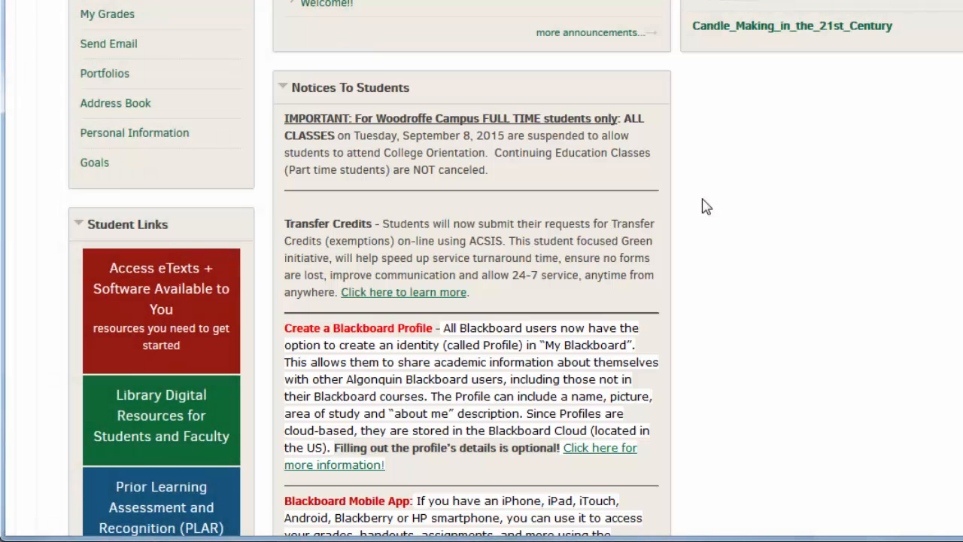
scroll(down, 3)
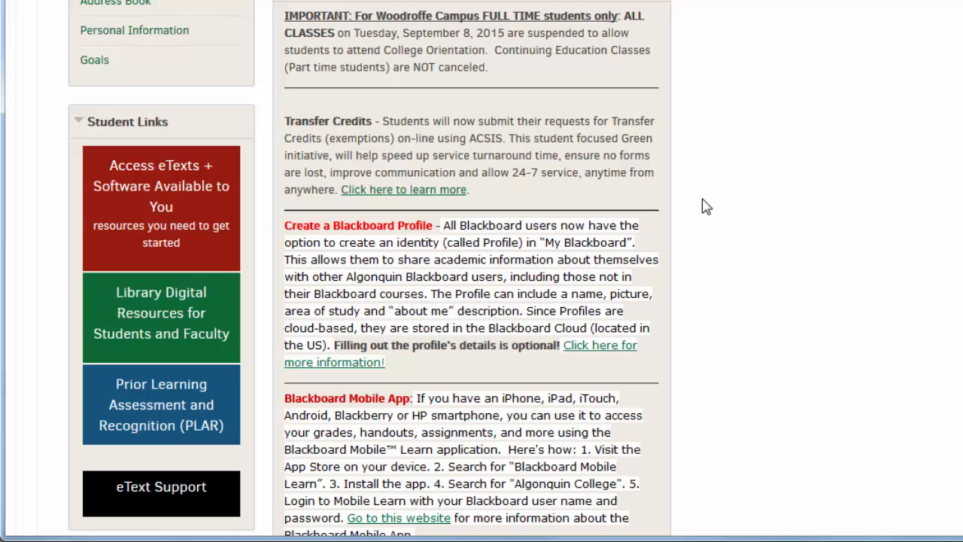
scroll(up, 3)
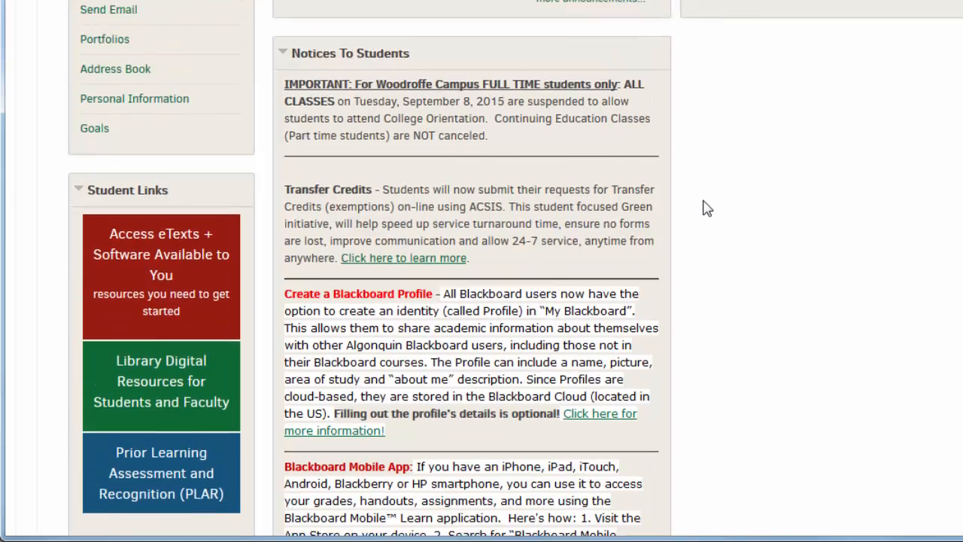
scroll(up, 3)
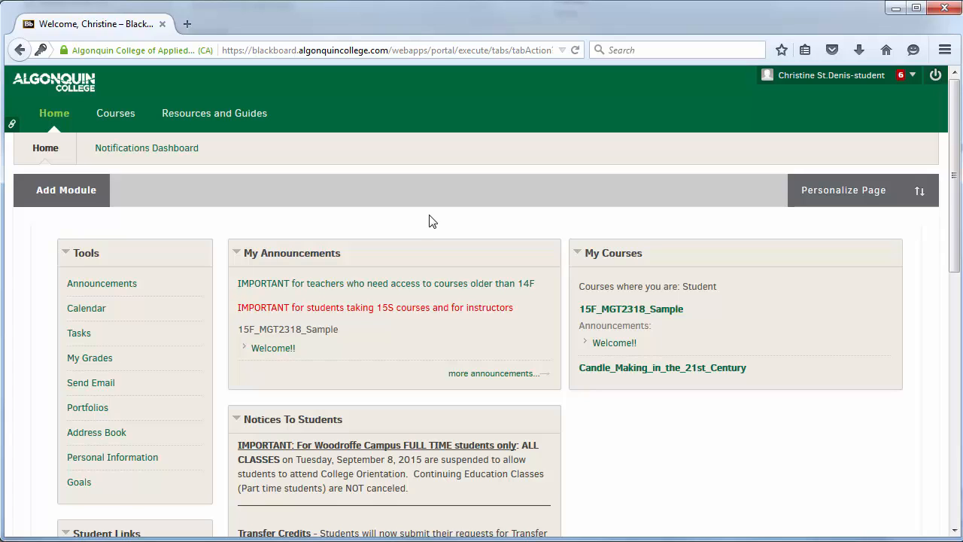
mouse_move(213, 113)
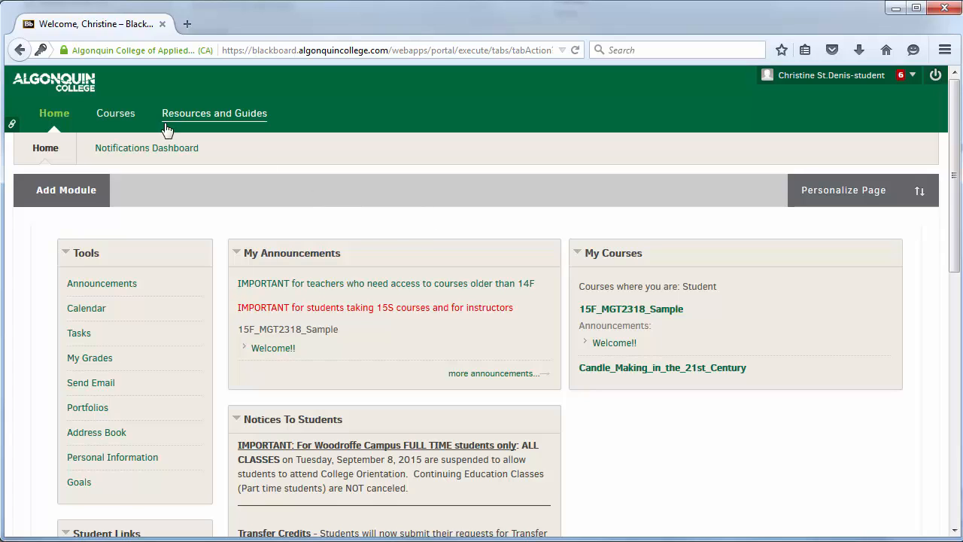
click(115, 113)
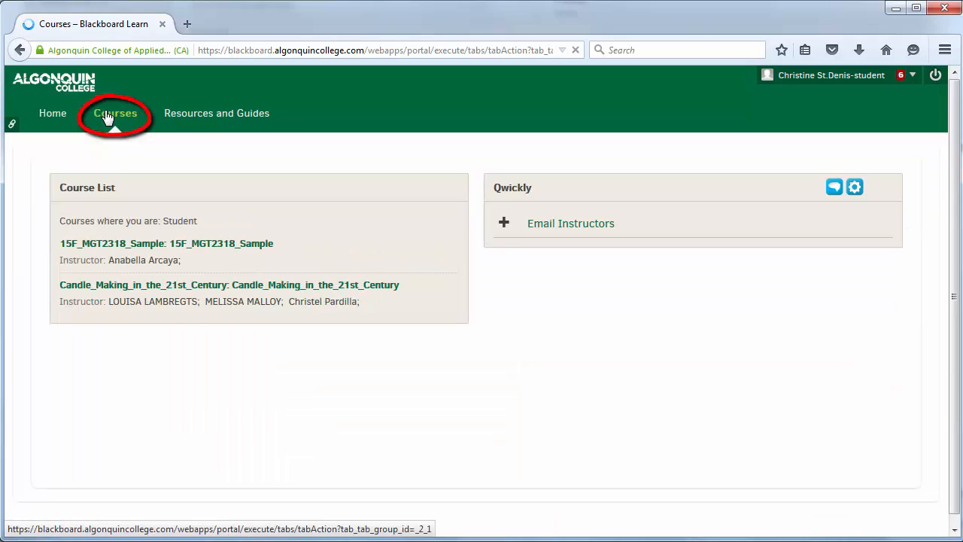
click(115, 113)
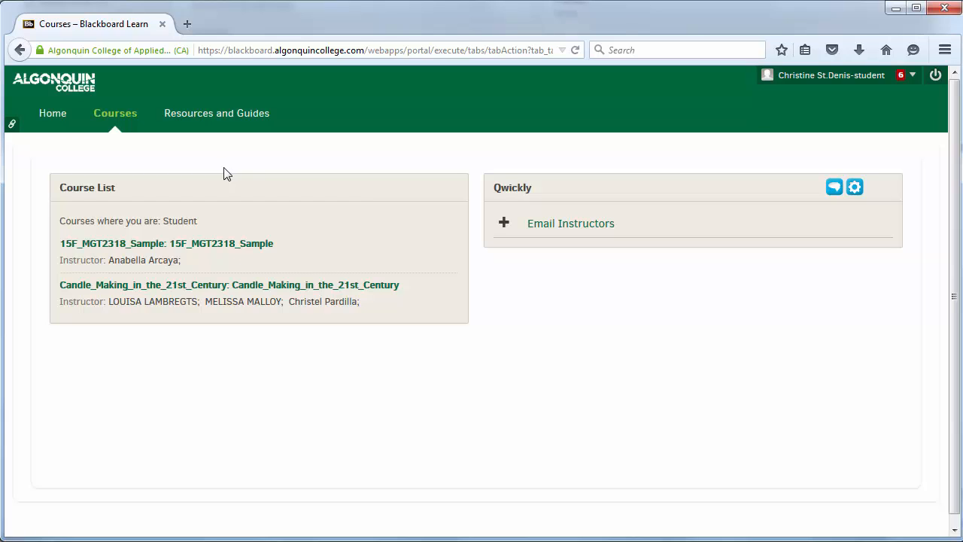
mouse_move(221, 169)
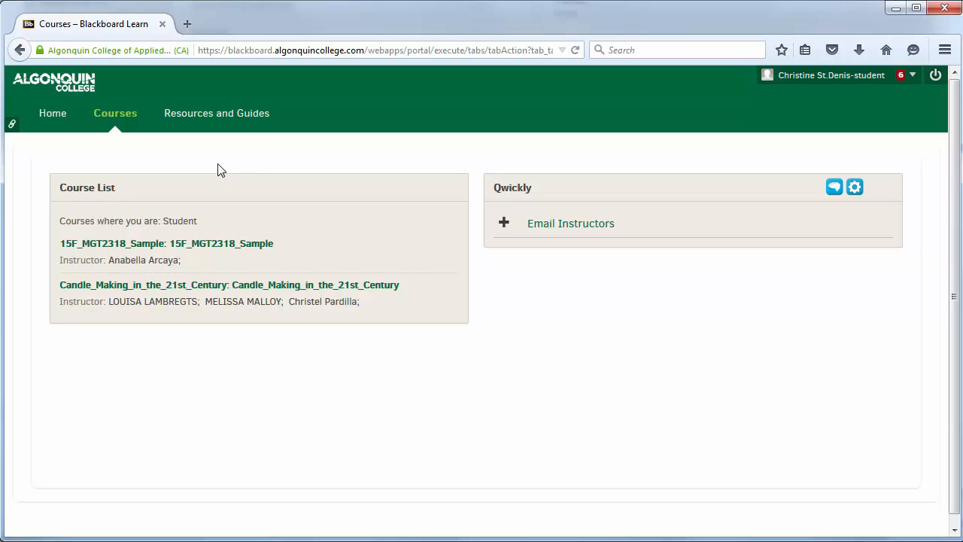